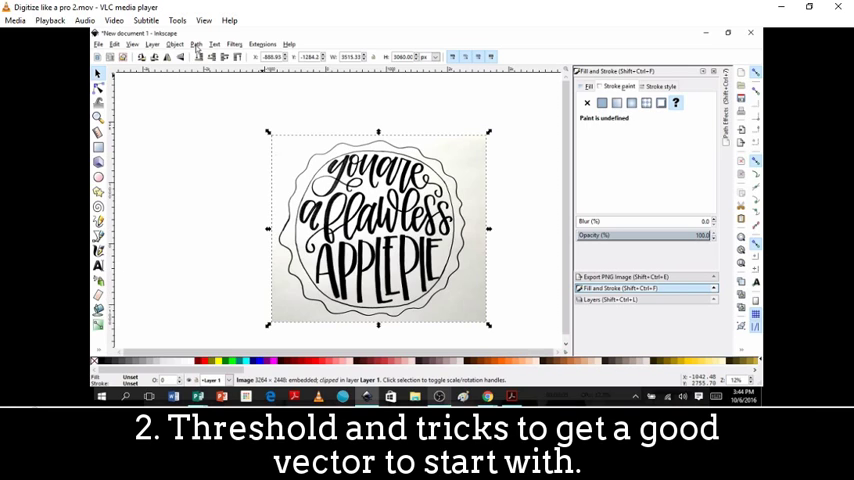
mouse_move(32, 284)
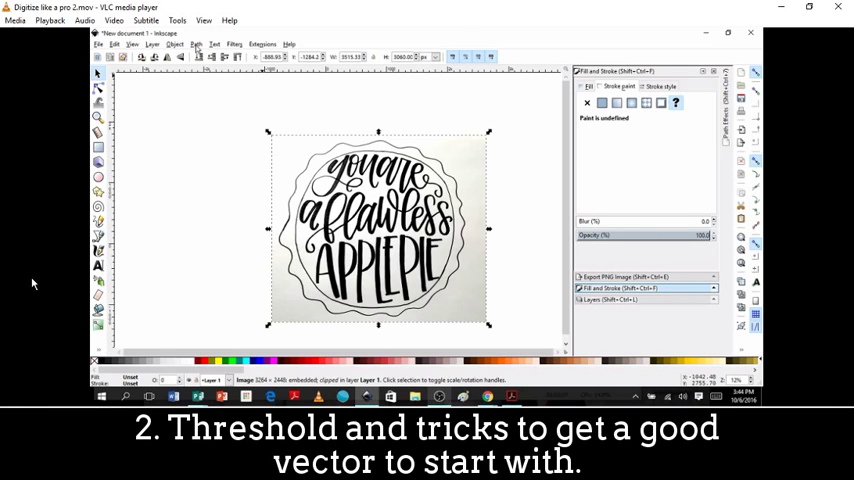
Step: Bring up Trace Bitmap from the Path menu for the scanned lettering PNG
left_click(196, 44)
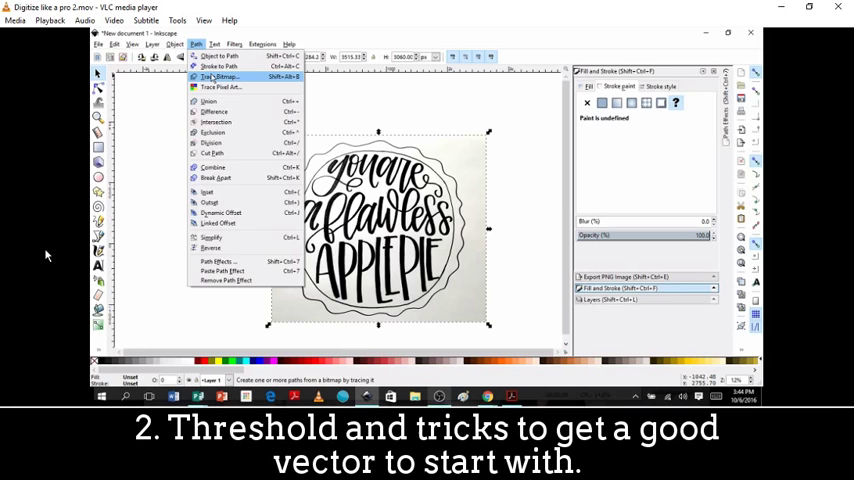
left_click(218, 76)
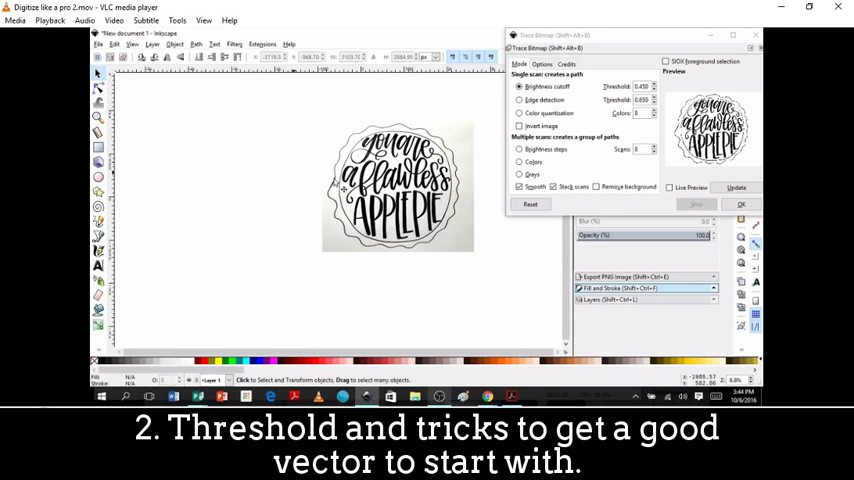
Step: Preview the Brightness cutoff trace, then accept it to create the black vector lettering path
left_click(398, 184)
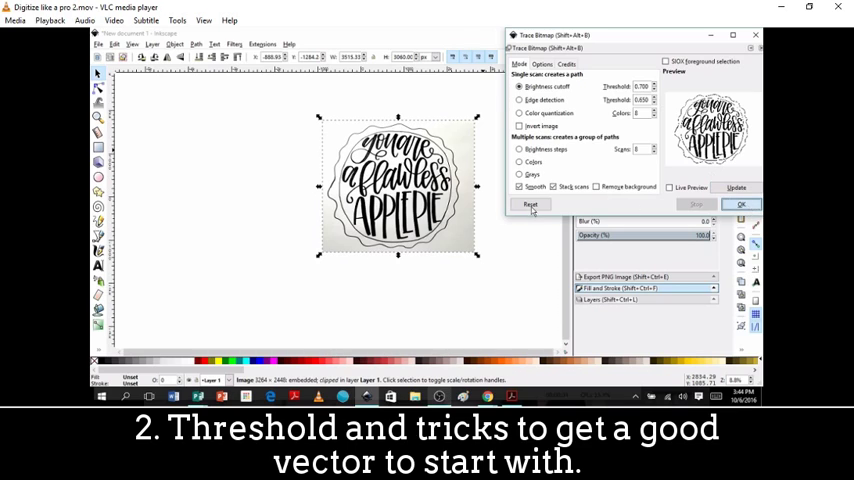
left_click(740, 204)
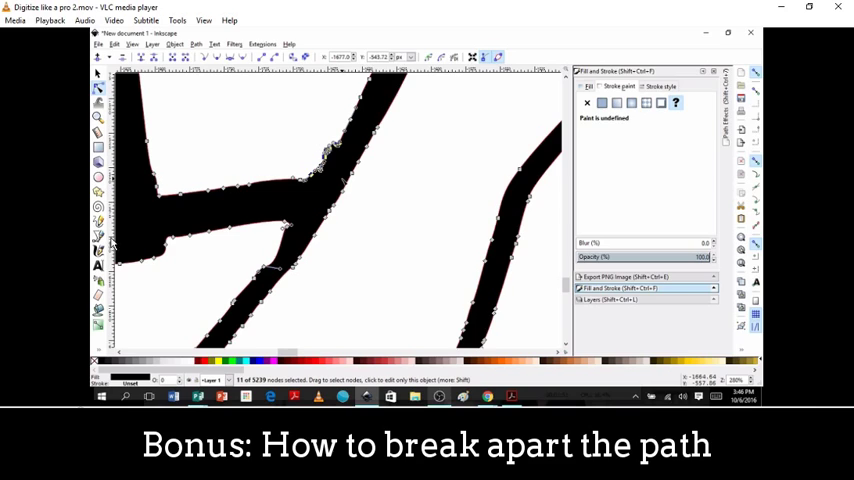
mouse_move(352, 192)
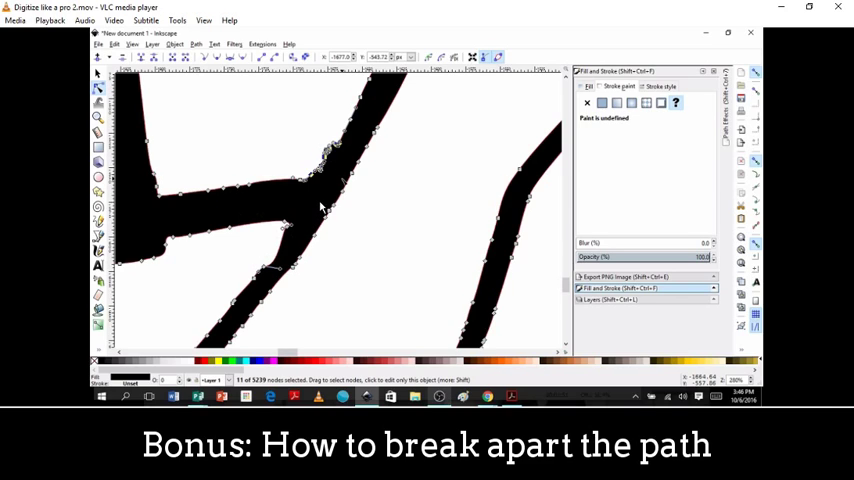
mouse_move(314, 192)
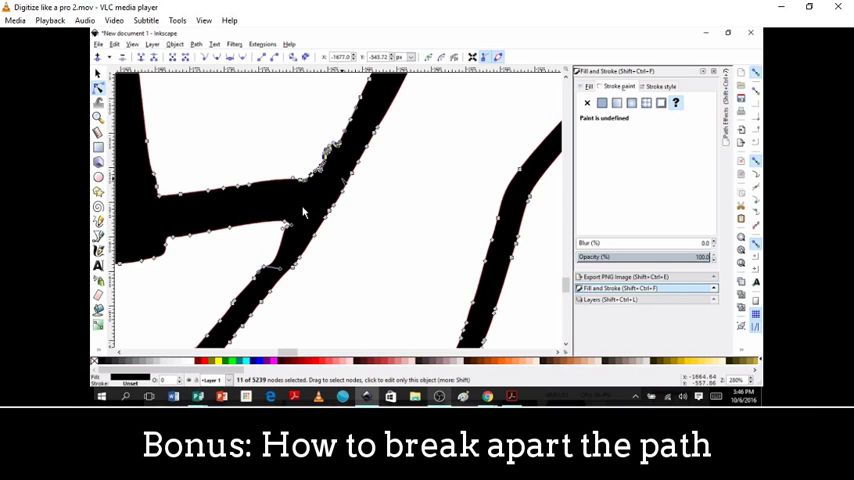
mouse_move(318, 204)
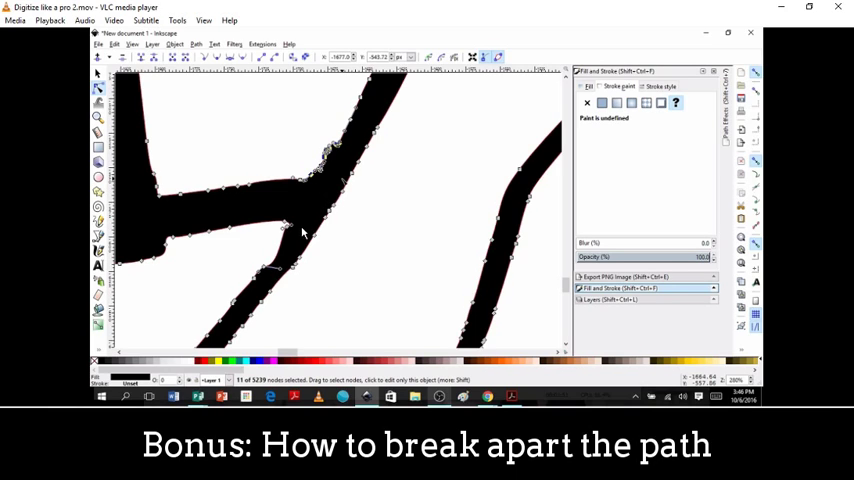
mouse_move(310, 216)
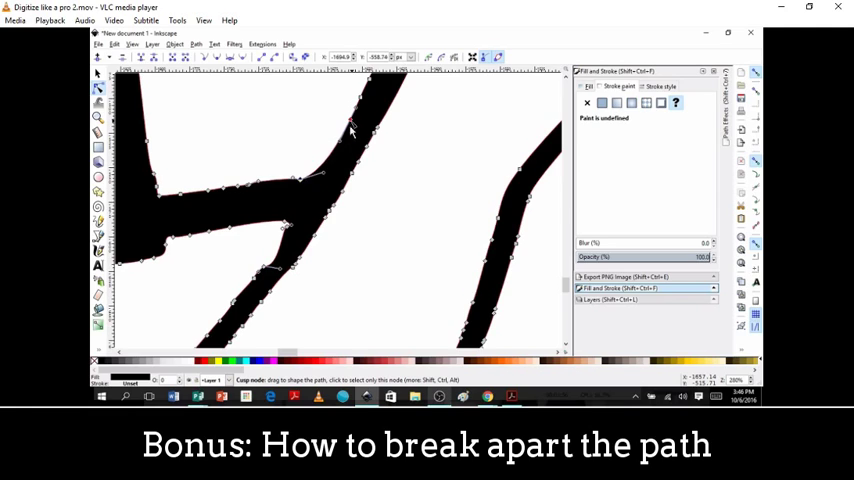
mouse_move(284, 184)
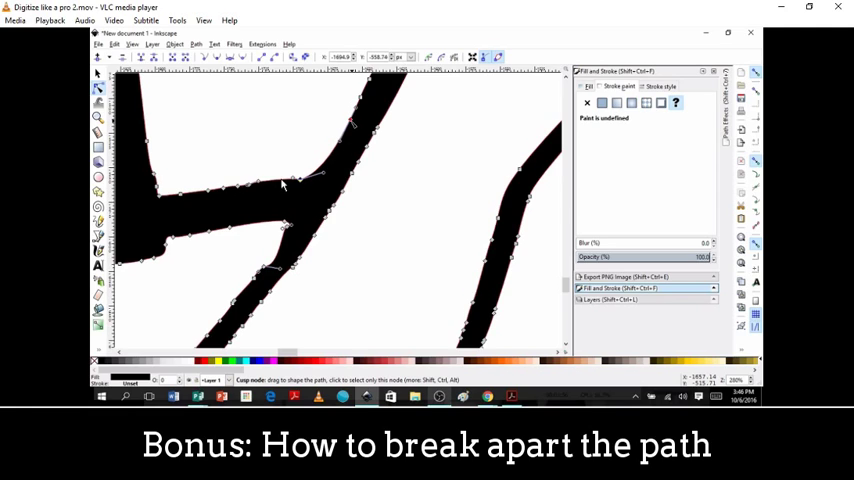
mouse_move(352, 126)
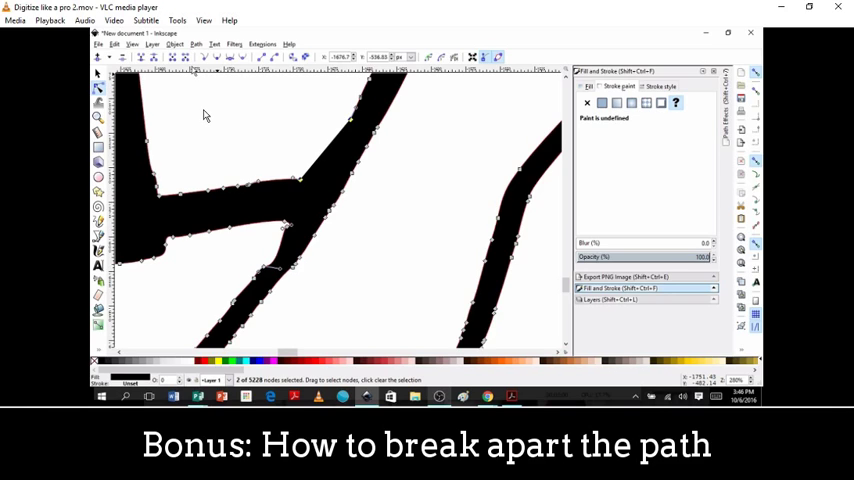
mouse_move(304, 178)
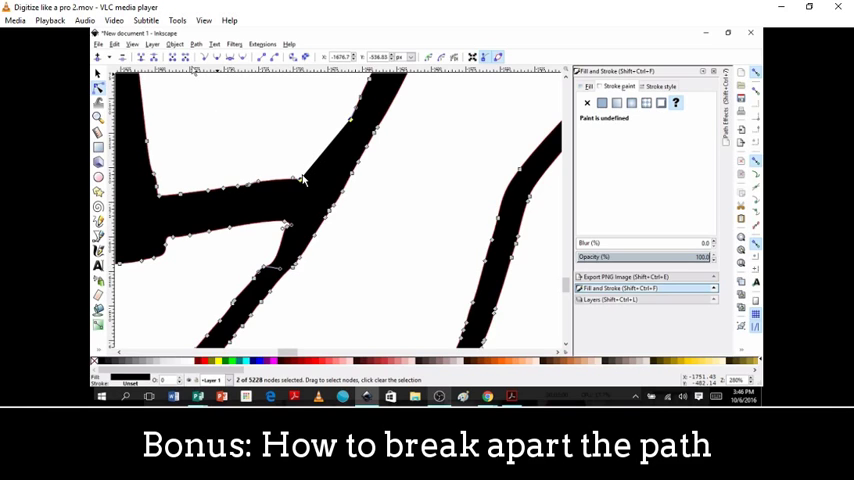
mouse_move(330, 150)
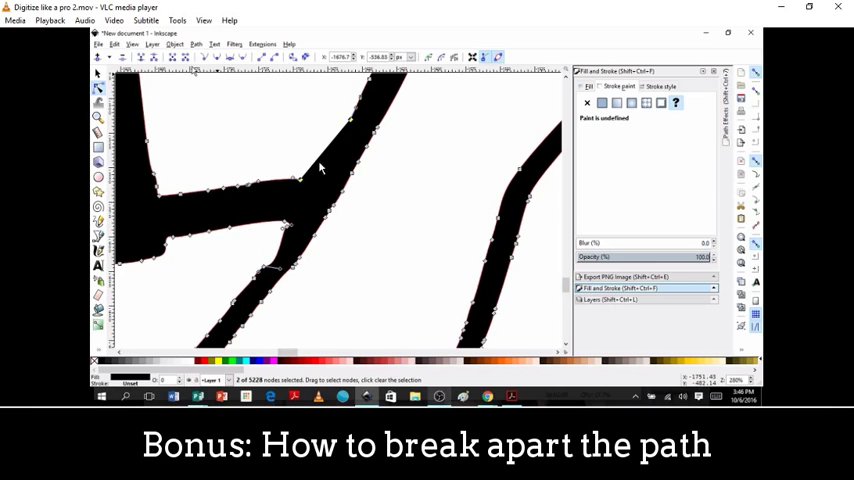
mouse_move(296, 188)
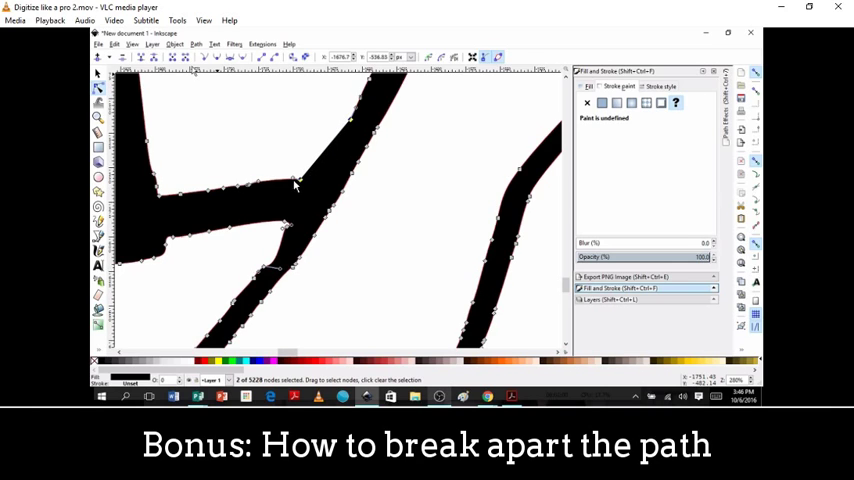
mouse_move(252, 242)
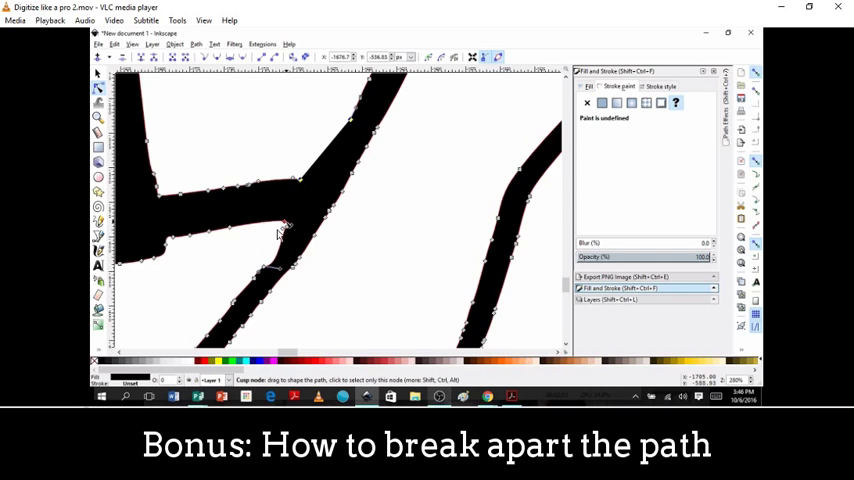
left_click(284, 226)
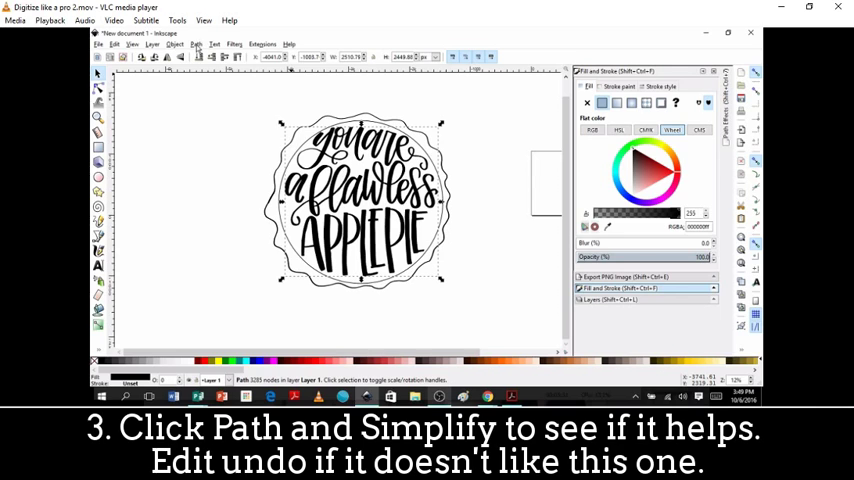
Step: Run Path > Simplify on the traced lettering to reduce its node count
left_click(196, 44)
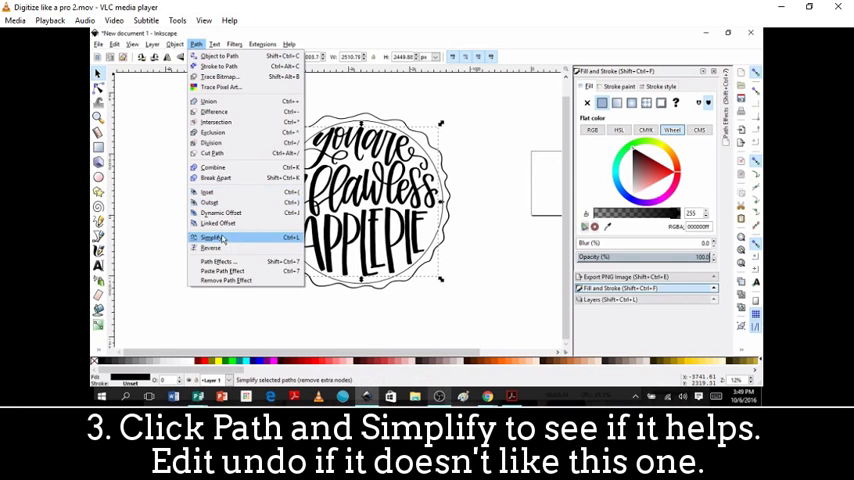
left_click(210, 236)
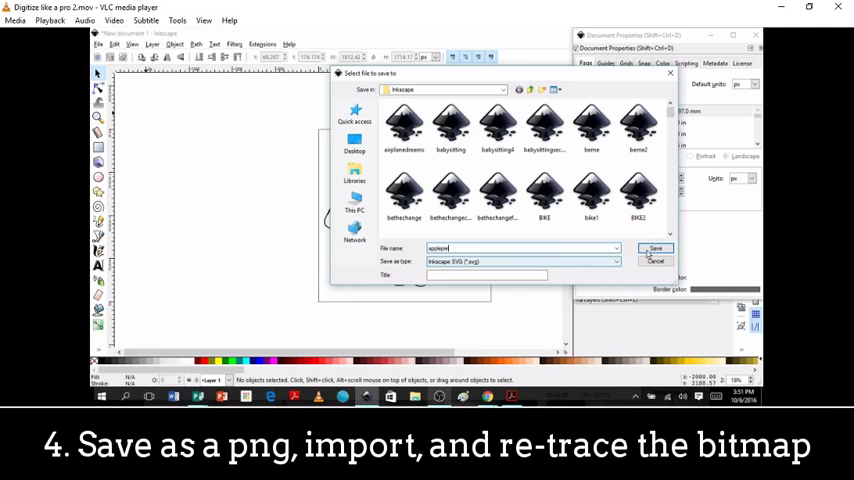
Step: Save the drawing as applepie and name its PNG export file applepie.png
left_click(656, 248)
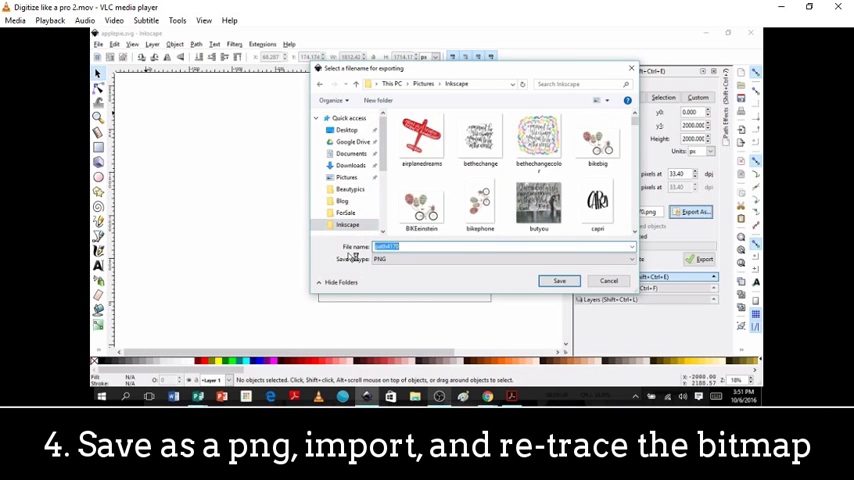
type("apple")
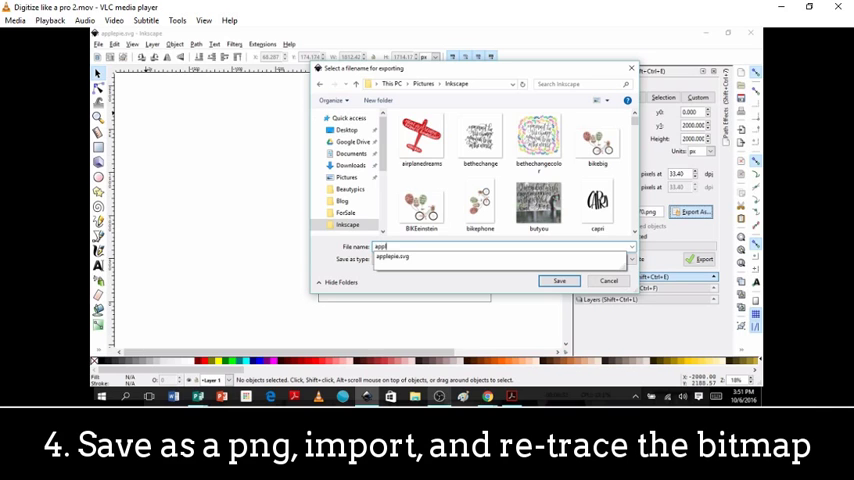
left_click(558, 280)
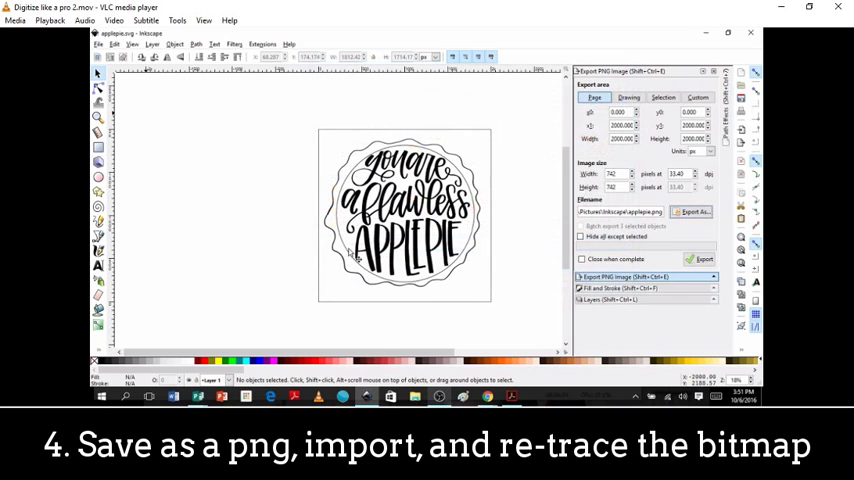
mouse_move(702, 260)
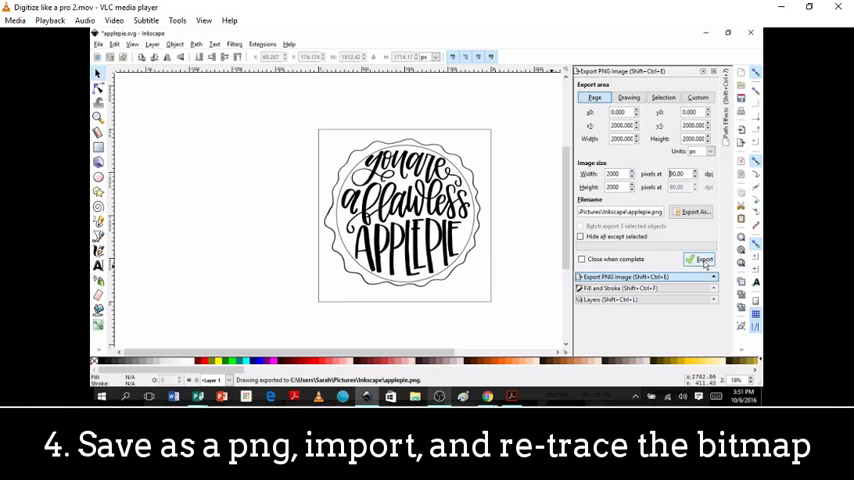
Step: Export the whole page as applepie.png
left_click(704, 260)
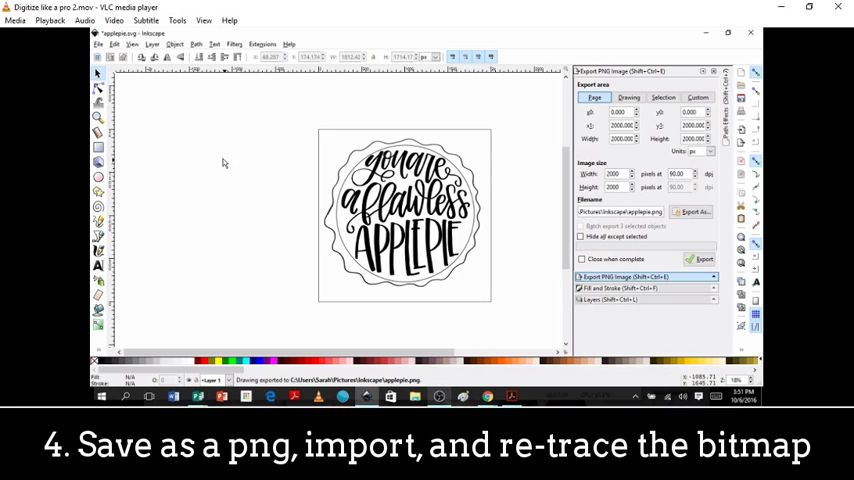
left_click(100, 44)
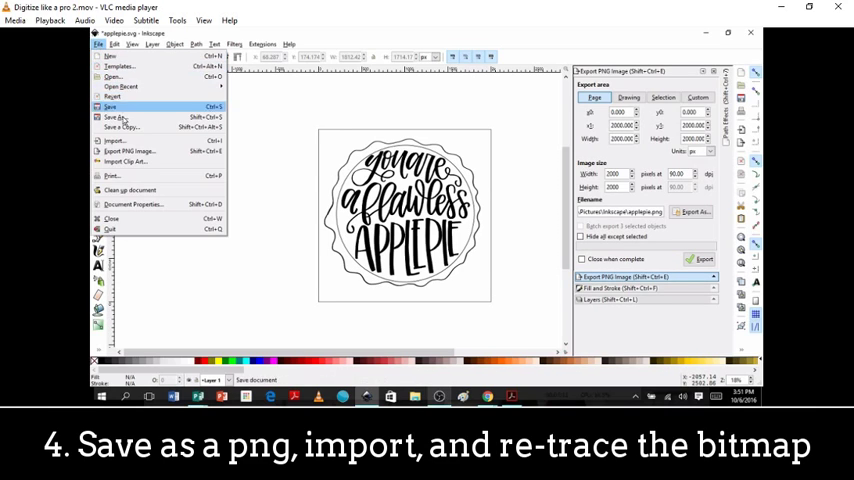
Step: Import the exported applepie PNG as a bitmap copy beside the vector lettering
left_click(114, 140)
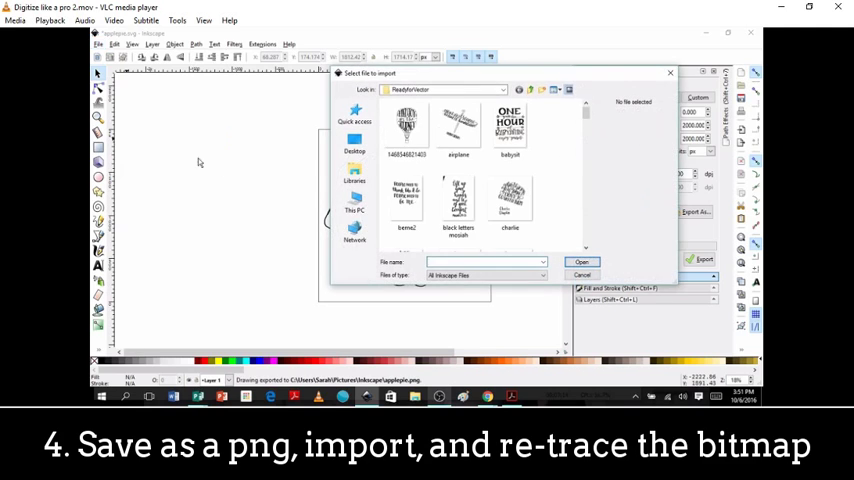
left_click(510, 130)
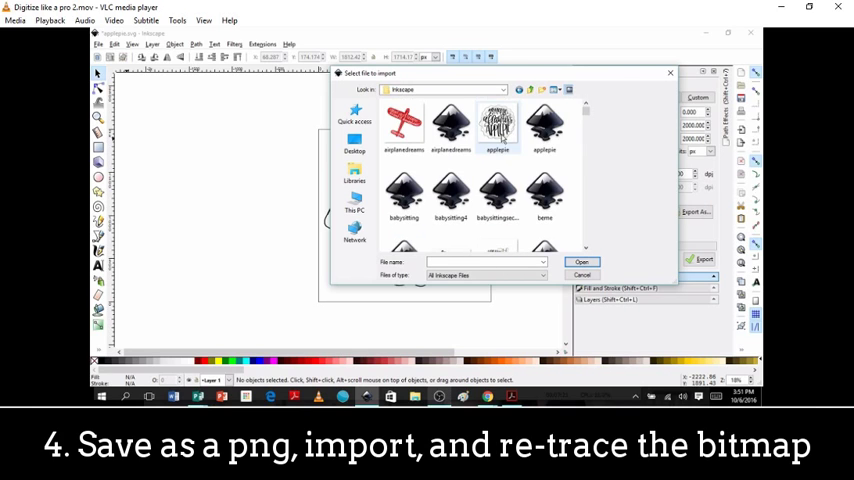
left_click(580, 262)
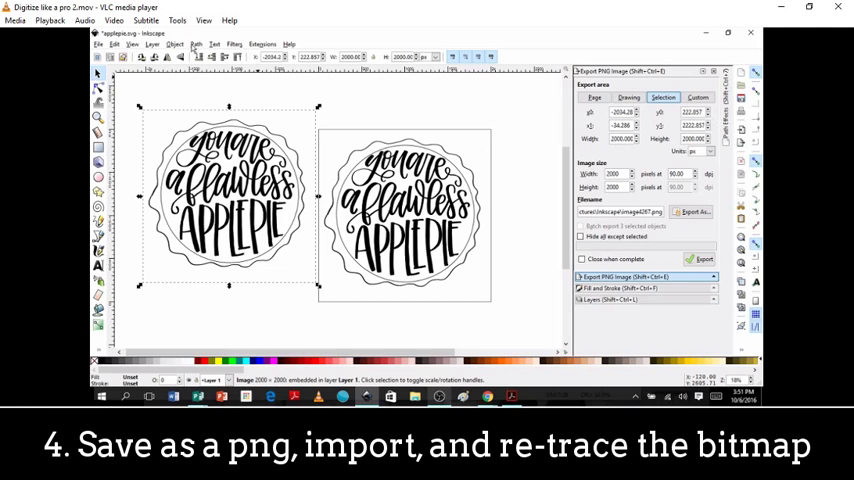
Step: Trace the imported applepie bitmap with default Brightness cutoff into a fresh vector path
left_click(196, 44)
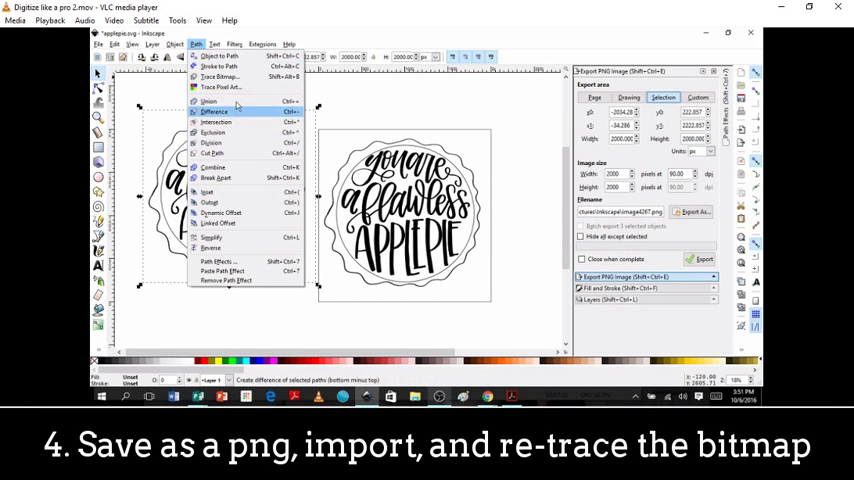
left_click(218, 76)
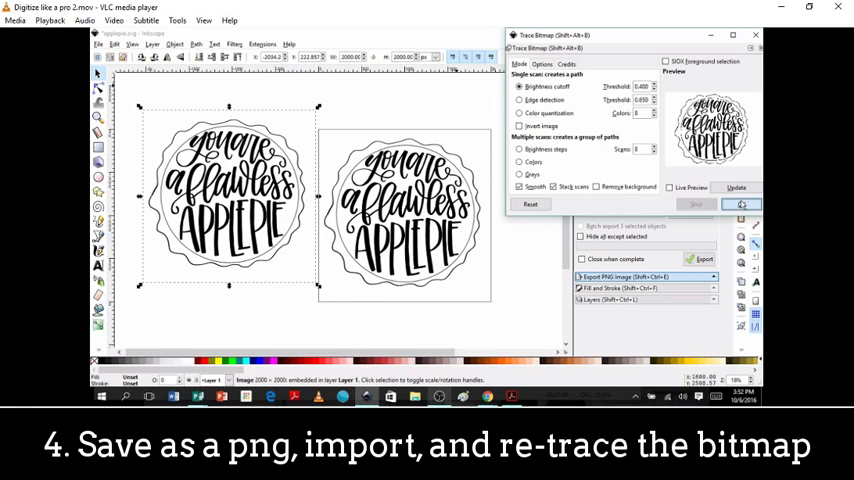
left_click(740, 204)
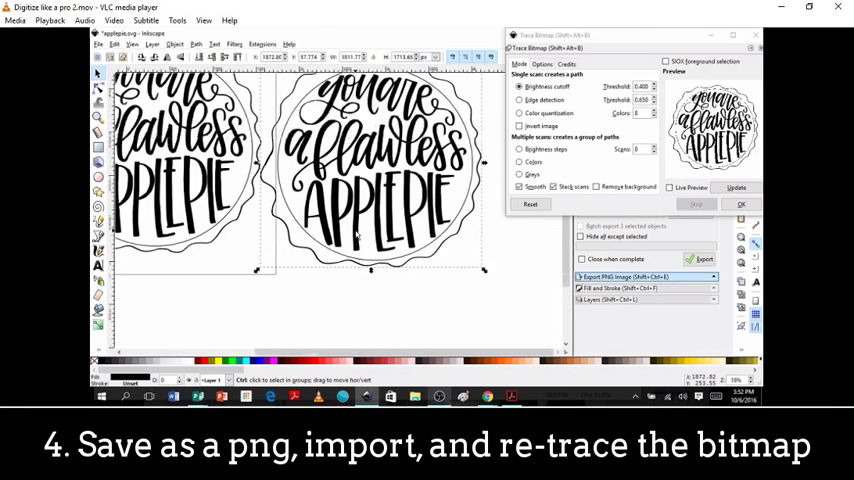
left_click(740, 204)
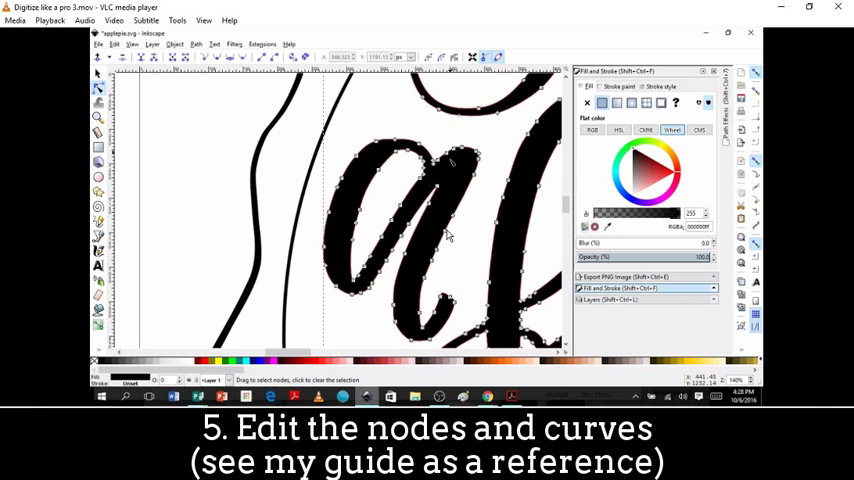
mouse_move(456, 236)
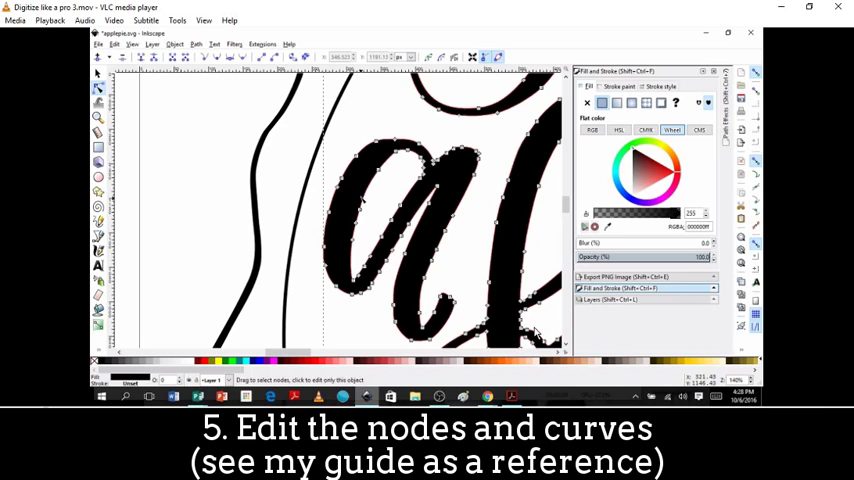
left_click(378, 172)
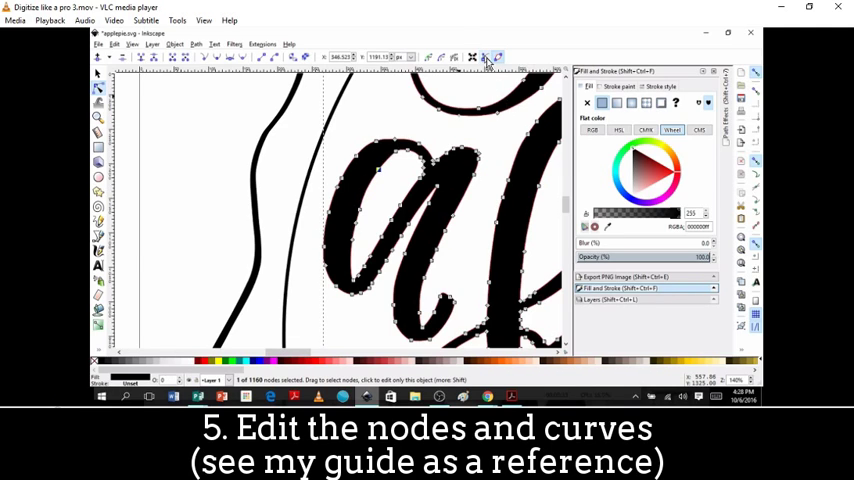
mouse_move(482, 96)
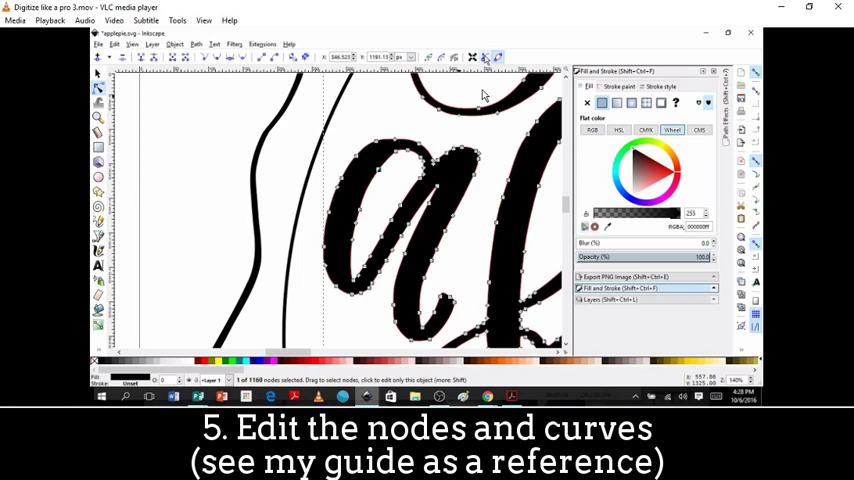
mouse_move(136, 354)
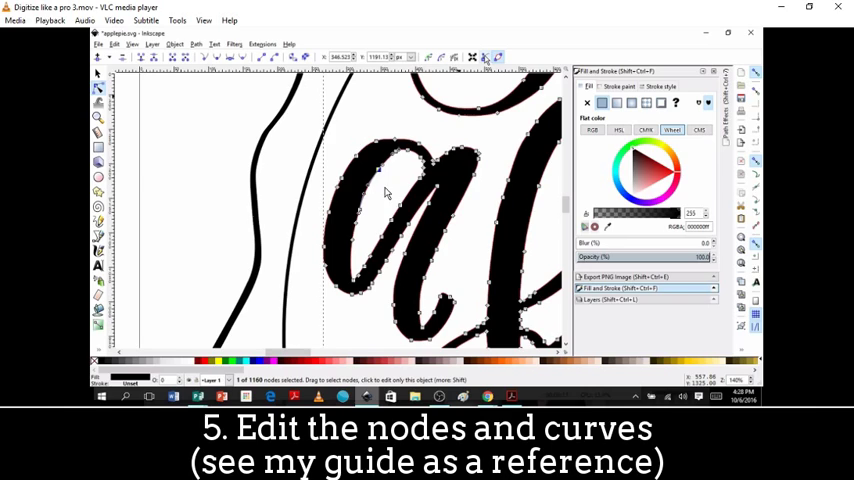
mouse_move(388, 168)
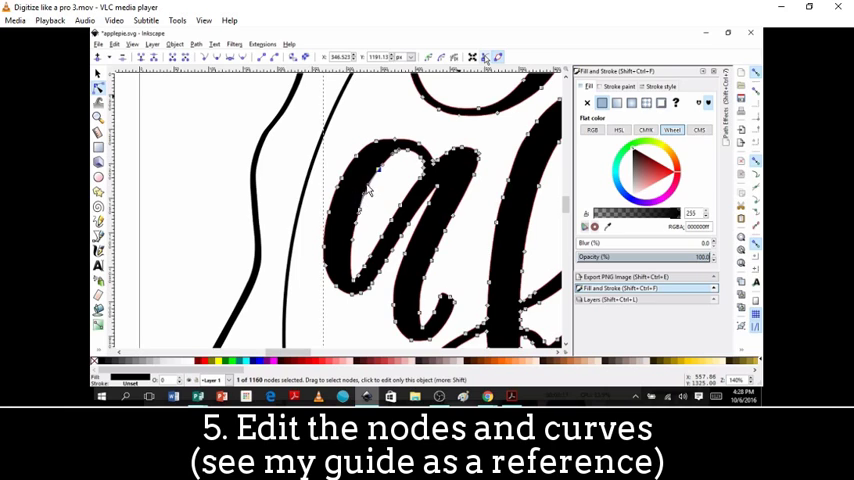
mouse_move(368, 200)
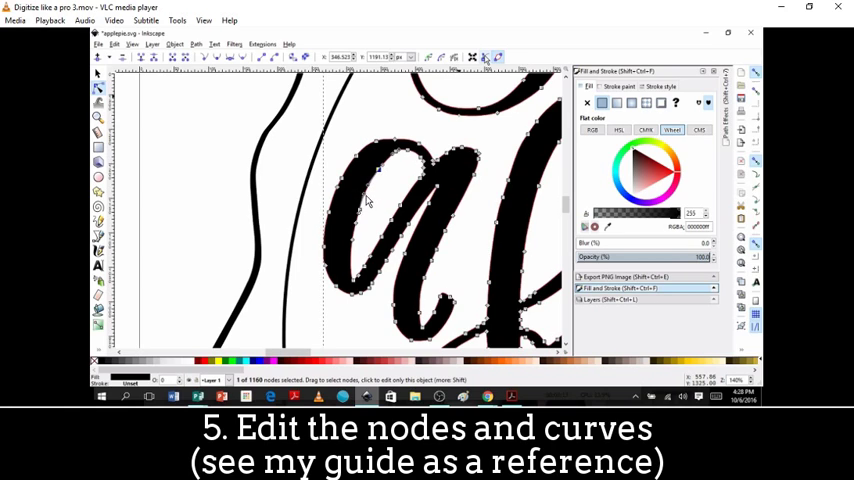
mouse_move(370, 192)
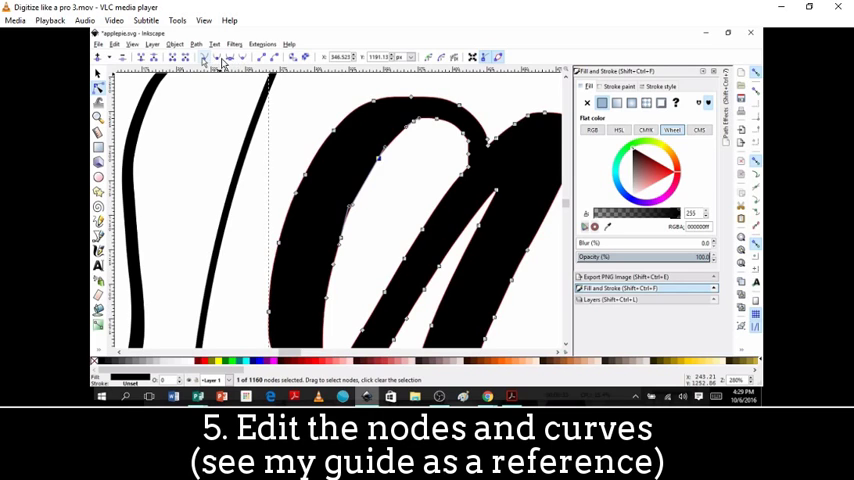
mouse_move(476, 144)
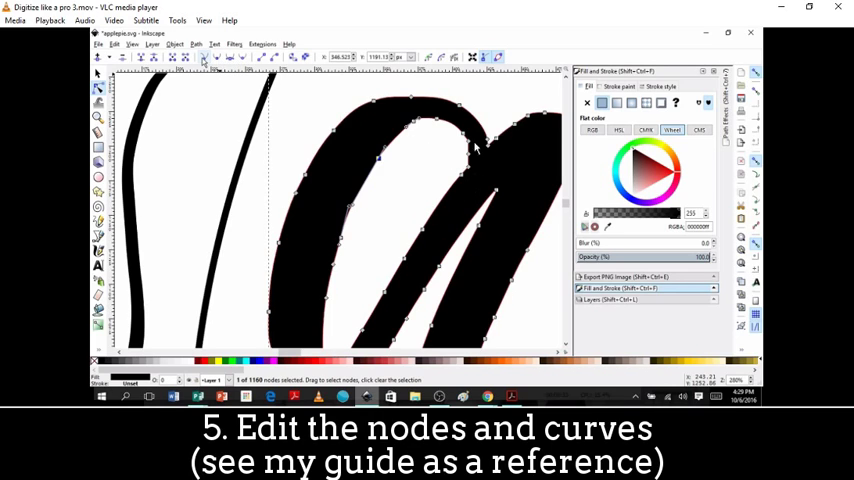
mouse_move(340, 120)
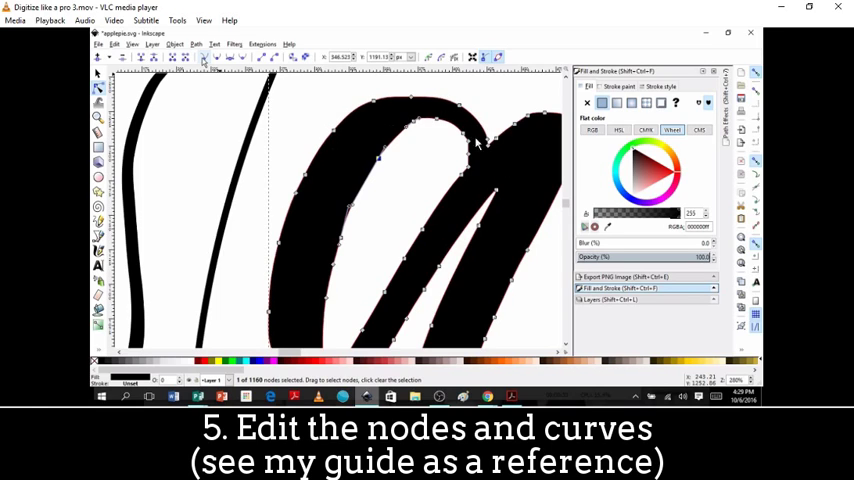
mouse_move(418, 104)
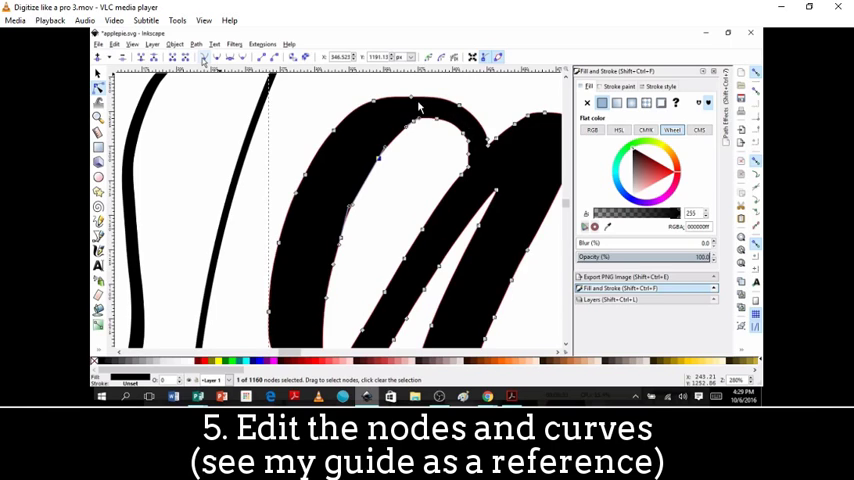
mouse_move(462, 216)
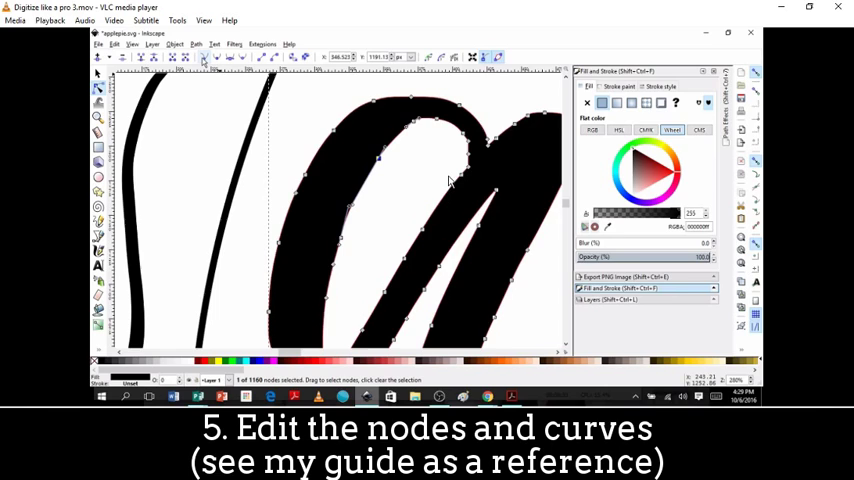
mouse_move(332, 120)
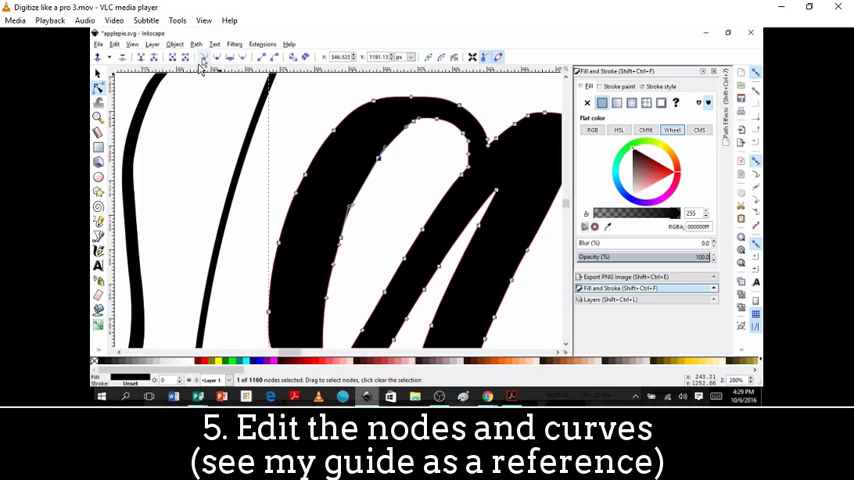
mouse_move(278, 200)
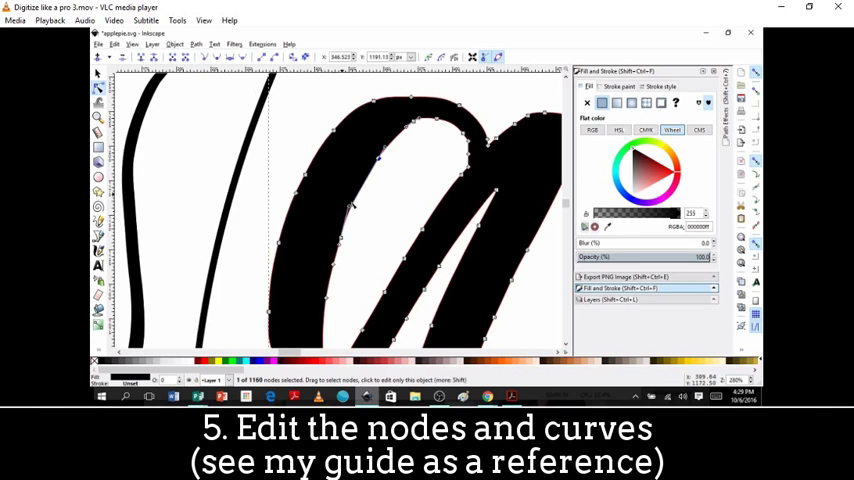
Step: Drag segments on the letter a's stroke edges with the Node tool to smooth their curves
left_click_drag(356, 204, 396, 216)
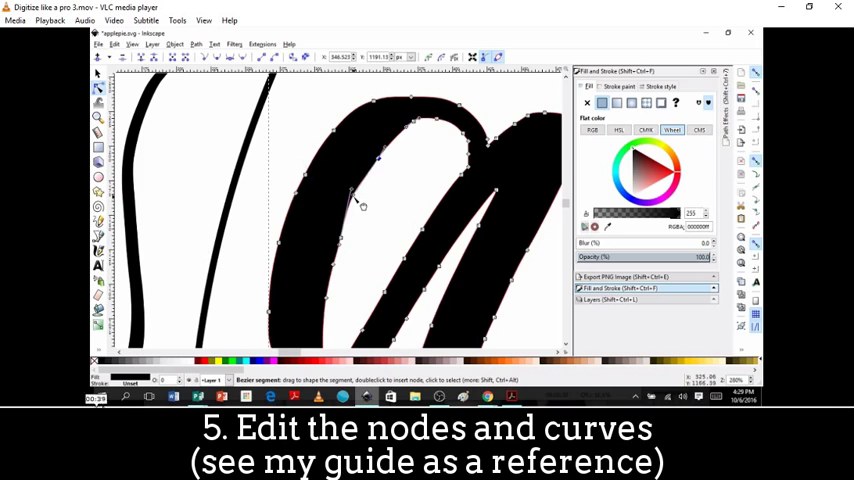
left_click(350, 196)
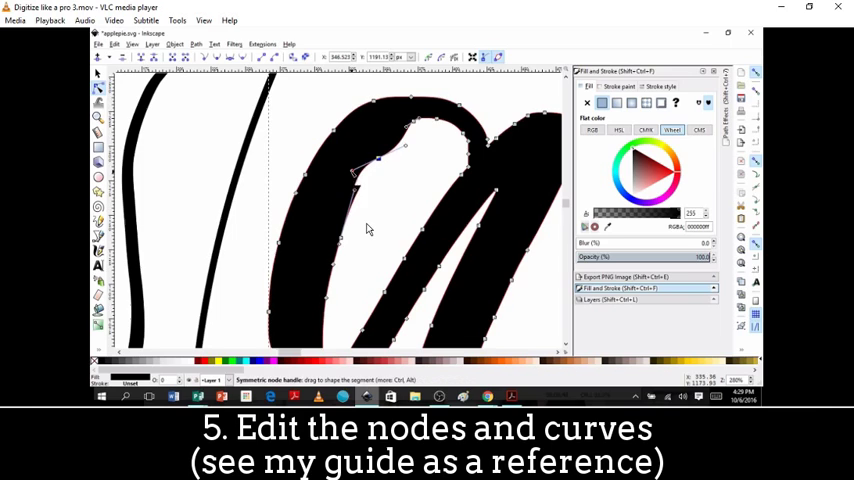
left_click_drag(356, 170, 364, 184)
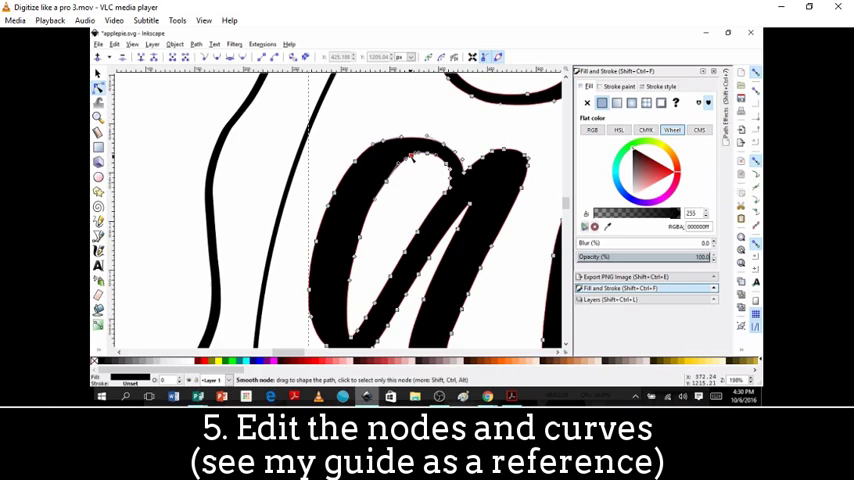
Step: Select and adjust nodes along the outer contour of the letter a to smooth its outline
left_click(418, 156)
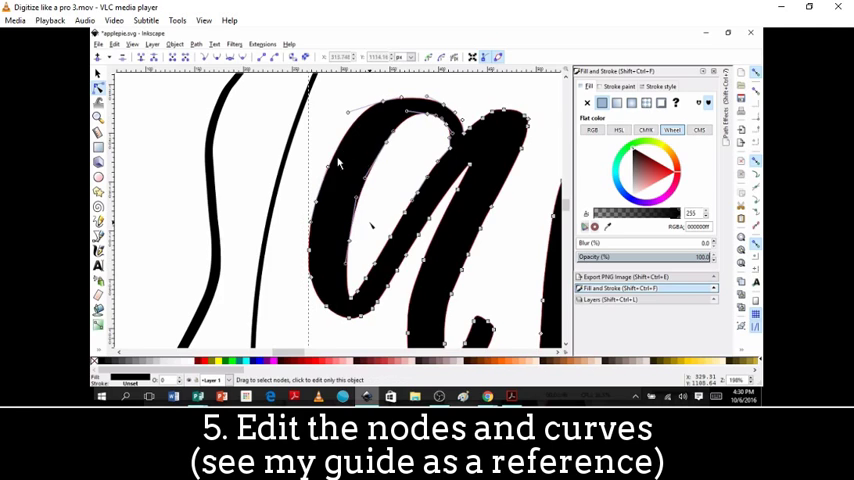
left_click(356, 292)
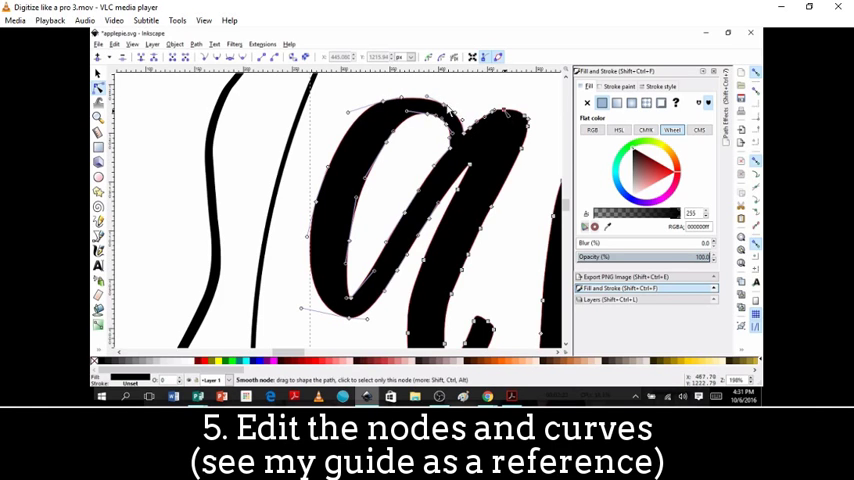
left_click(510, 120)
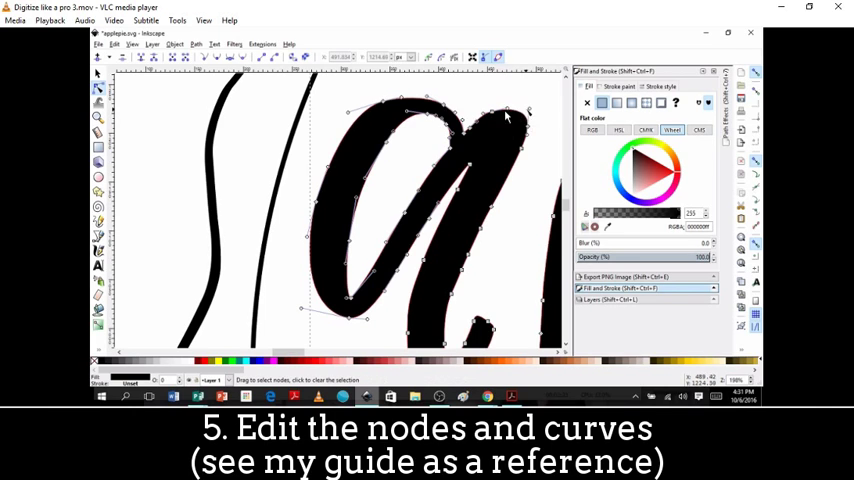
Step: Smooth the curve on the a's lower stroke and tail, then deselect the path
left_click_drag(530, 110, 544, 156)
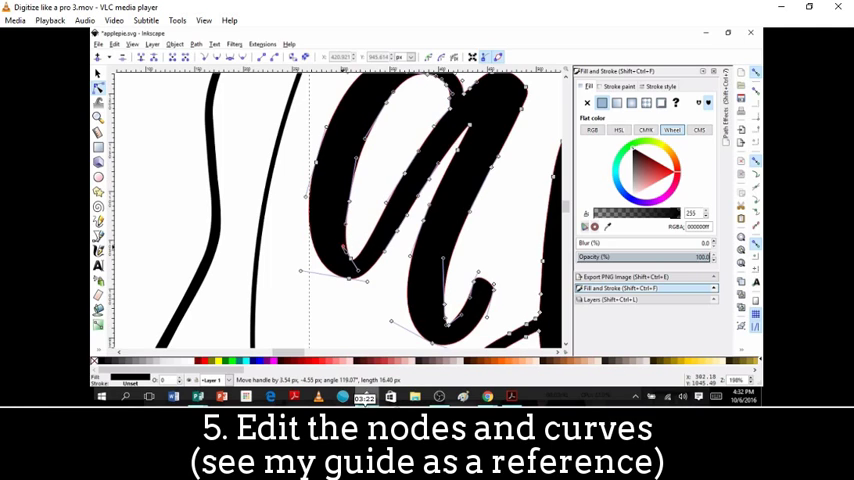
left_click_drag(356, 268, 350, 276)
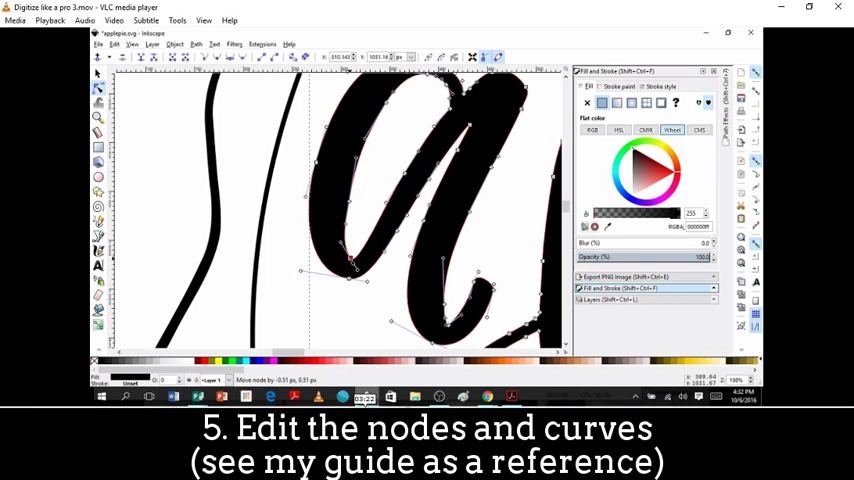
left_click(350, 264)
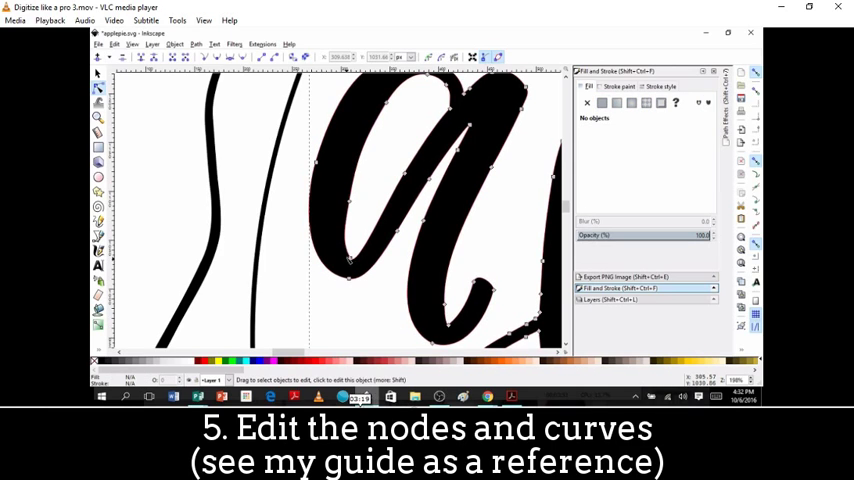
Step: Select the letter stroke and drag nodes to round its bottom and smooth the inner curve
left_click(602, 102)
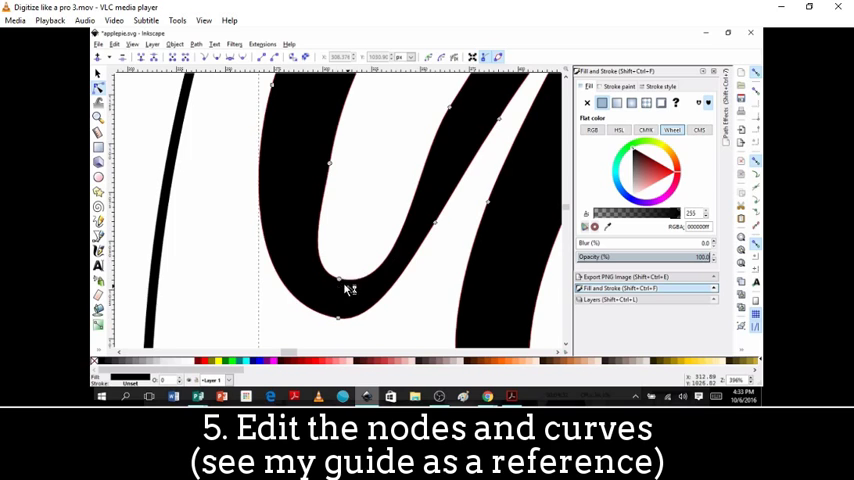
left_click_drag(344, 284, 352, 308)
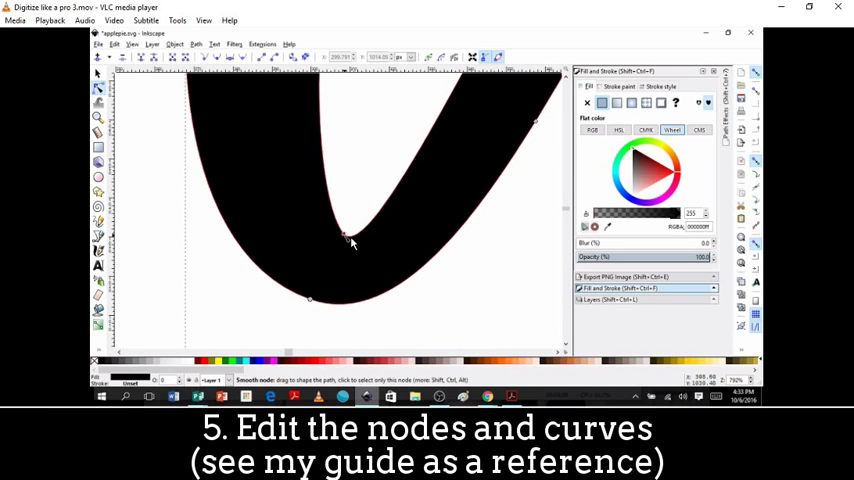
left_click_drag(348, 240, 344, 232)
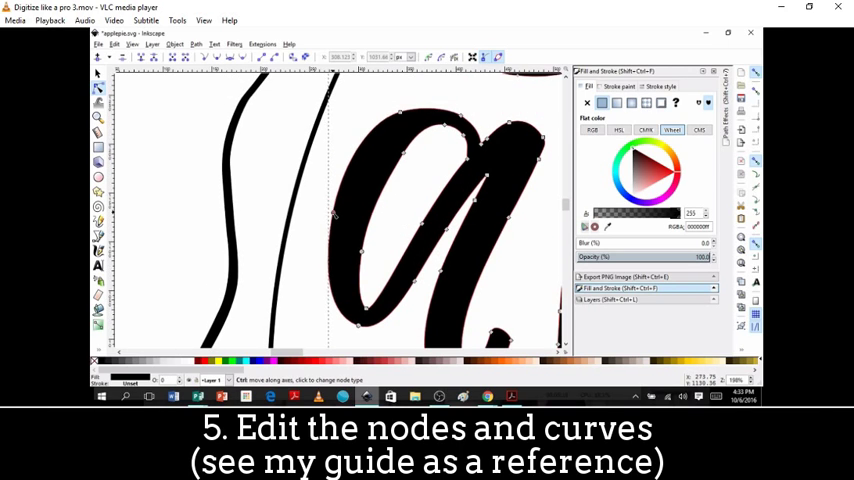
Step: Select nodes on the letter a and bend its tail into a smoother curve
left_click_drag(332, 218, 330, 214)
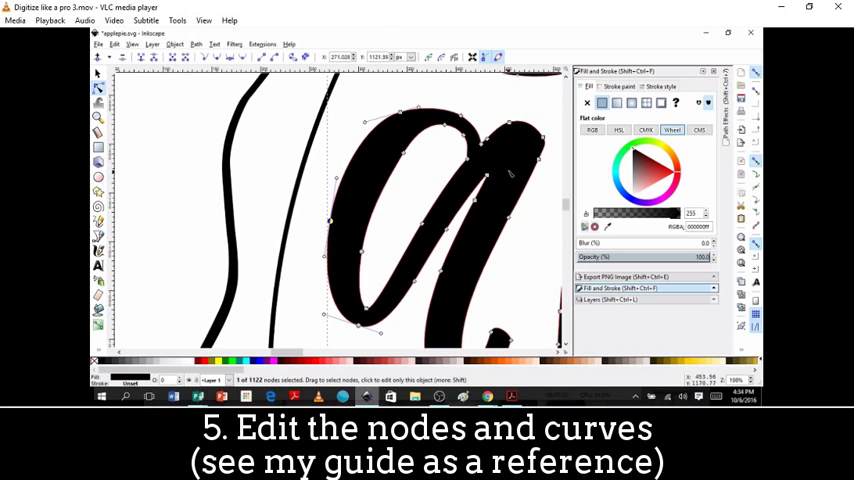
mouse_move(510, 248)
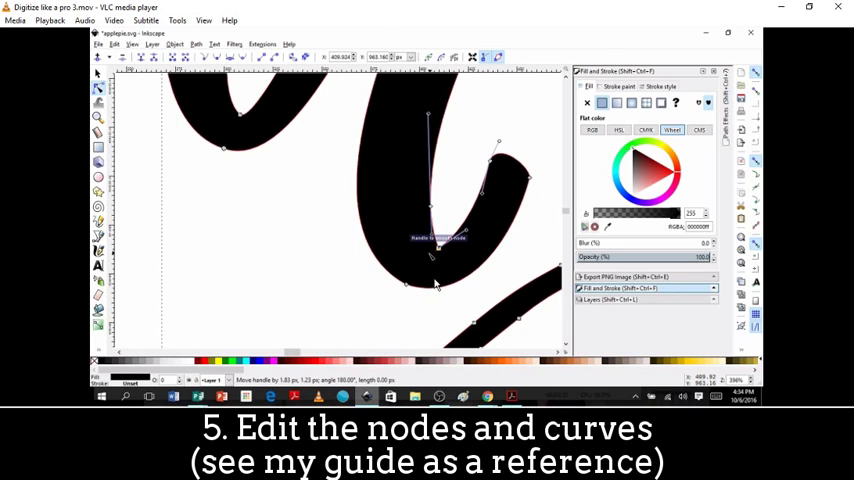
left_click_drag(440, 240, 430, 260)
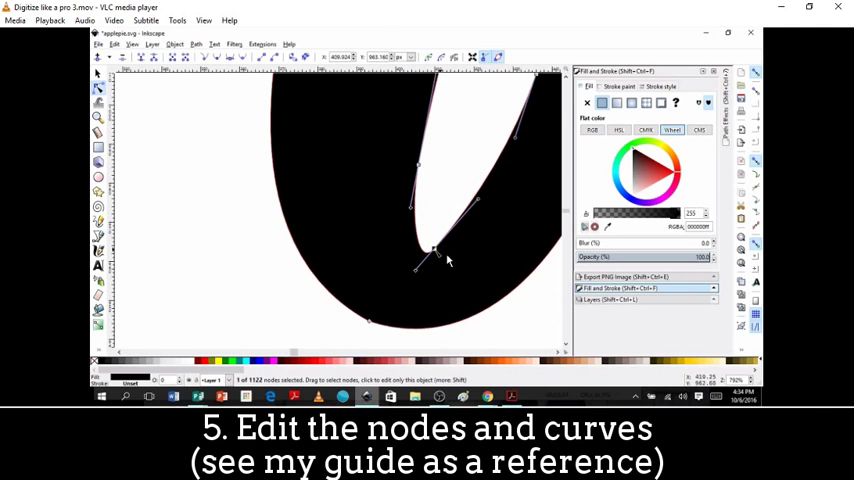
Step: Reshape the pointed inner tip and smooth the tail stroke's curve with handle drags
left_click_drag(432, 250, 448, 244)
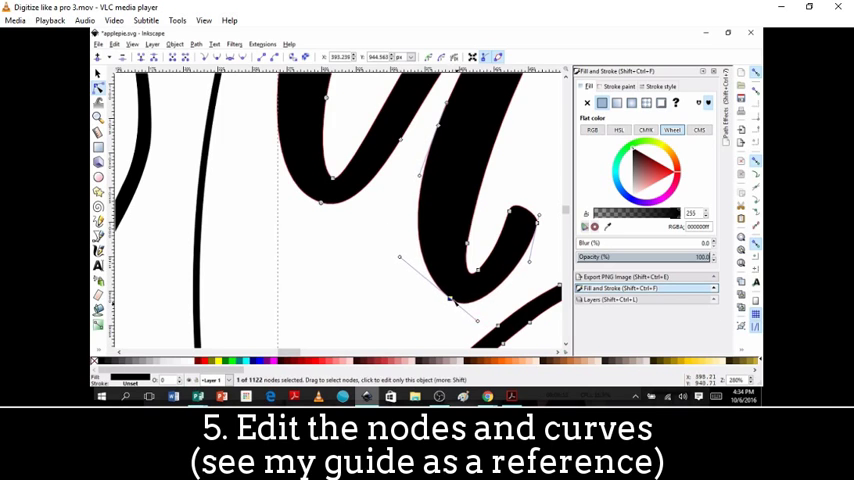
left_click_drag(460, 304, 448, 300)
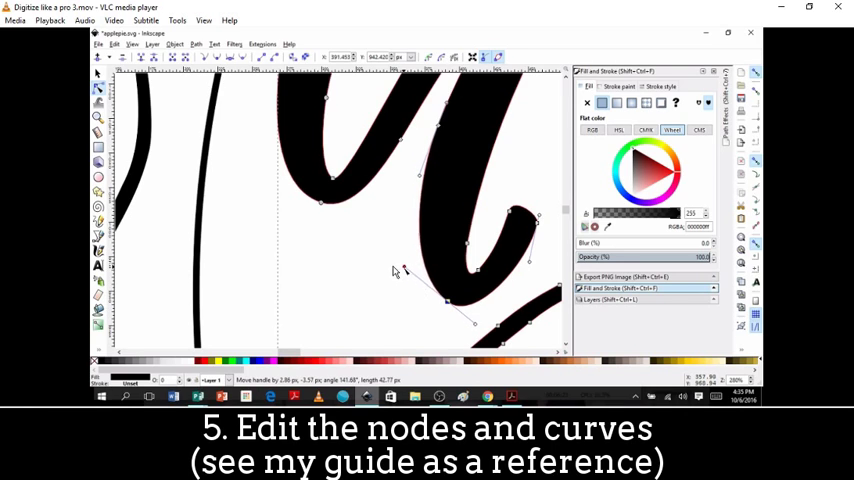
left_click_drag(392, 272, 406, 272)
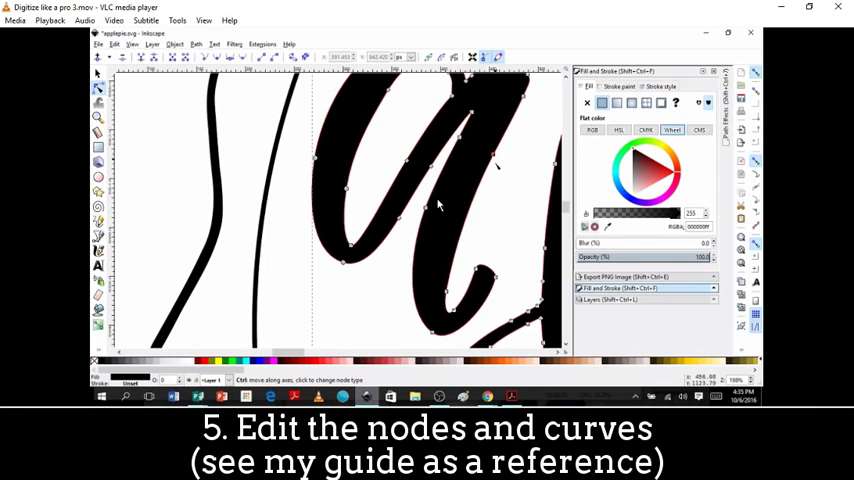
Step: Pick a node on the thick letter stroke and bend its curve smoother
left_click(424, 208)
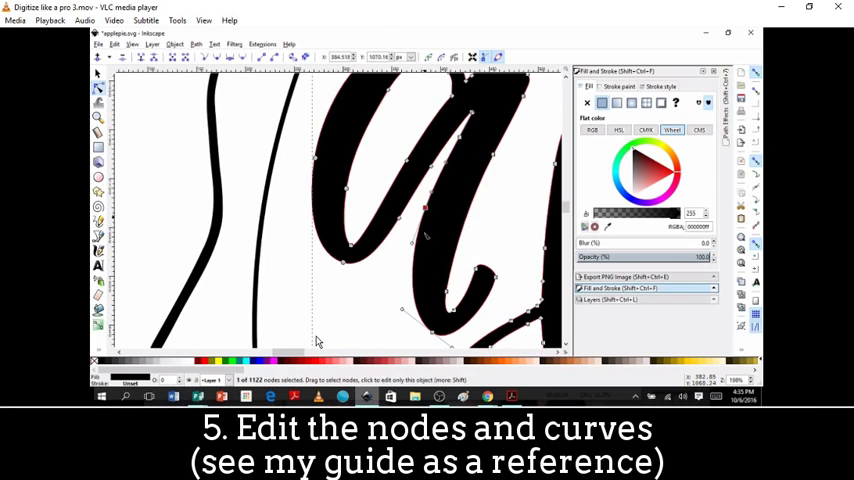
left_click_drag(424, 210, 420, 236)
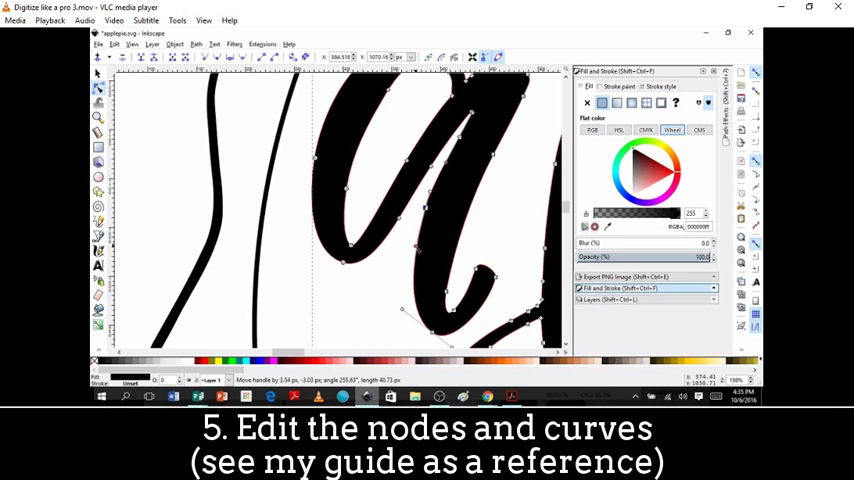